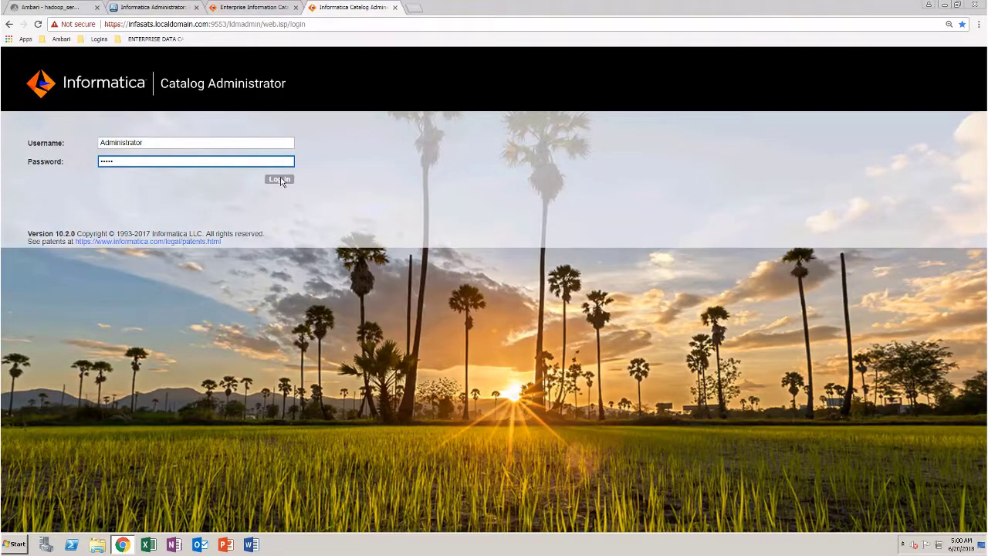
# - Log in as Administrator to reach the Resource home page
pyautogui.click(278, 179)
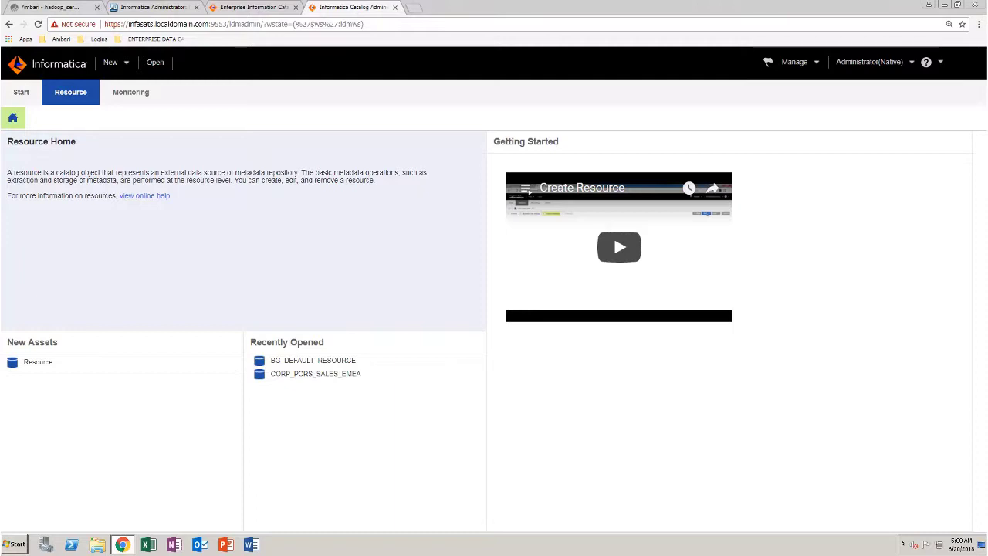
pyautogui.moveTo(638, 105)
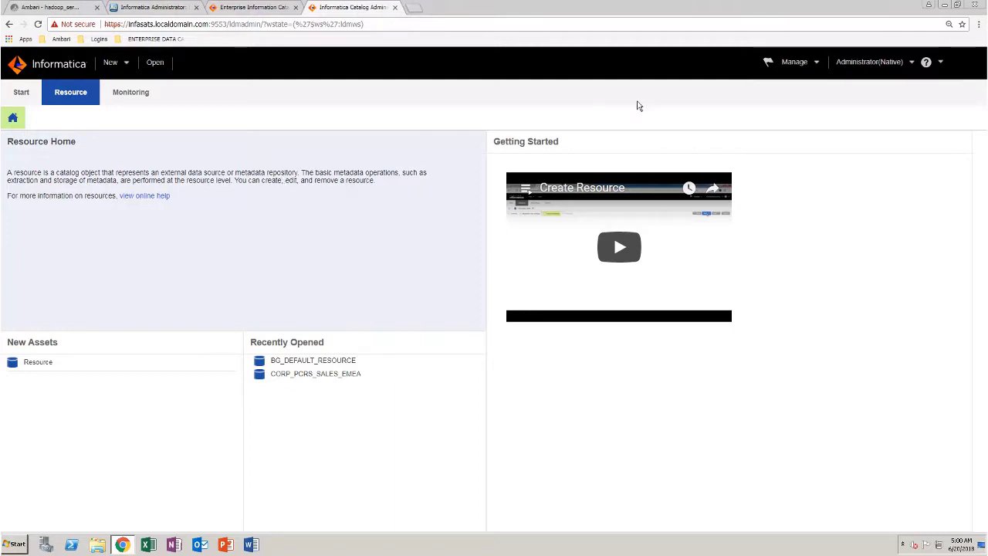
# - Go to Manage > Models and bring up the Actions menu for adding models
pyautogui.click(793, 61)
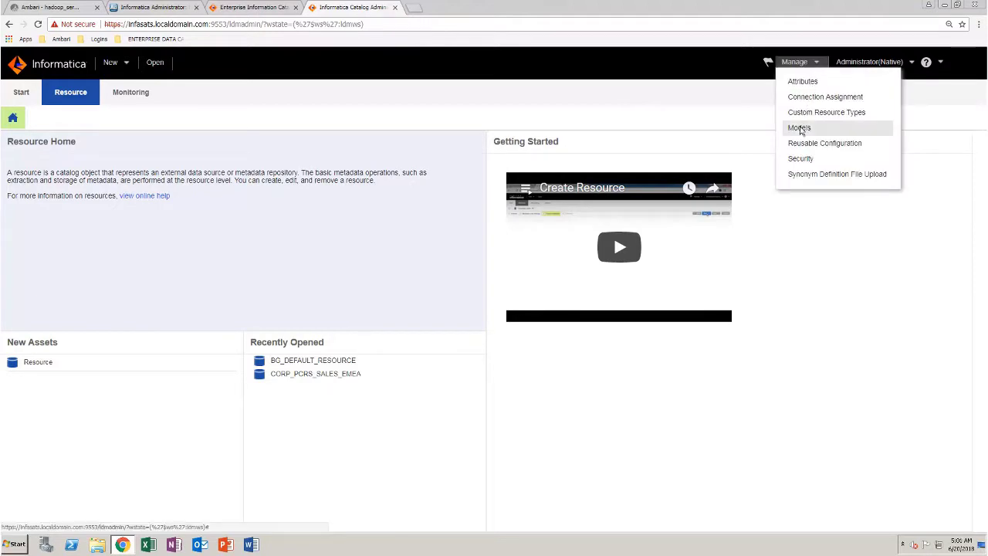
pyautogui.click(799, 127)
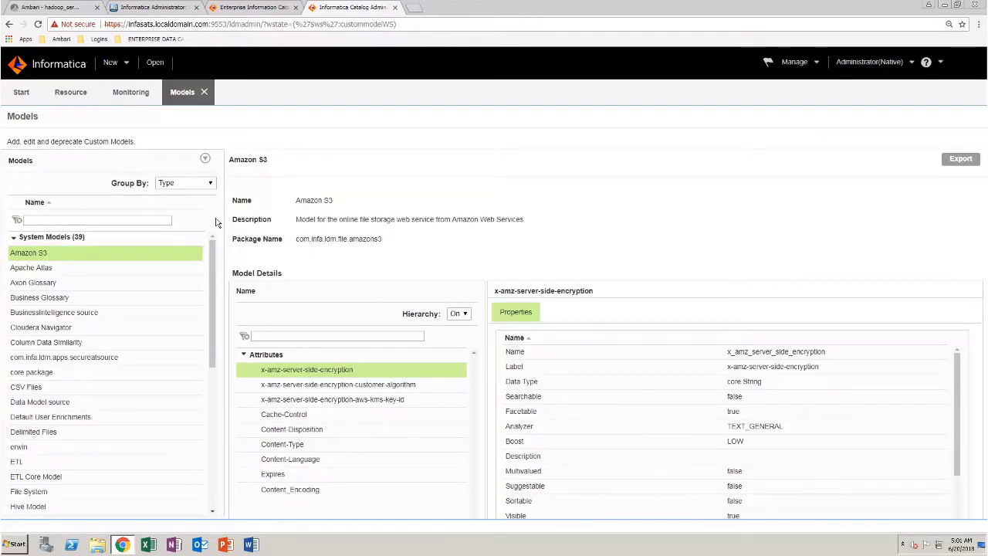
pyautogui.click(203, 157)
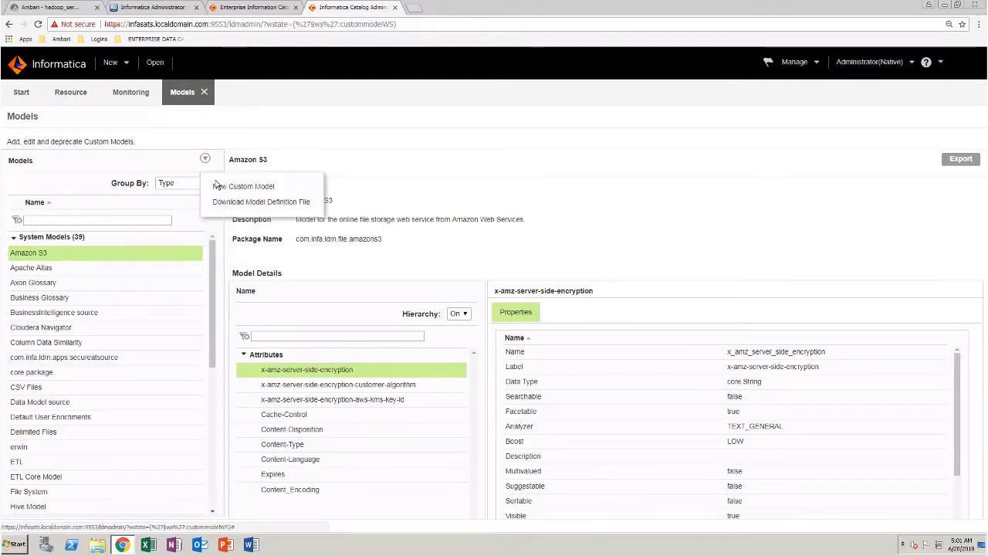
# - Create a new custom model from the AccessDB XML file in the CustomScanners folder
pyautogui.click(244, 185)
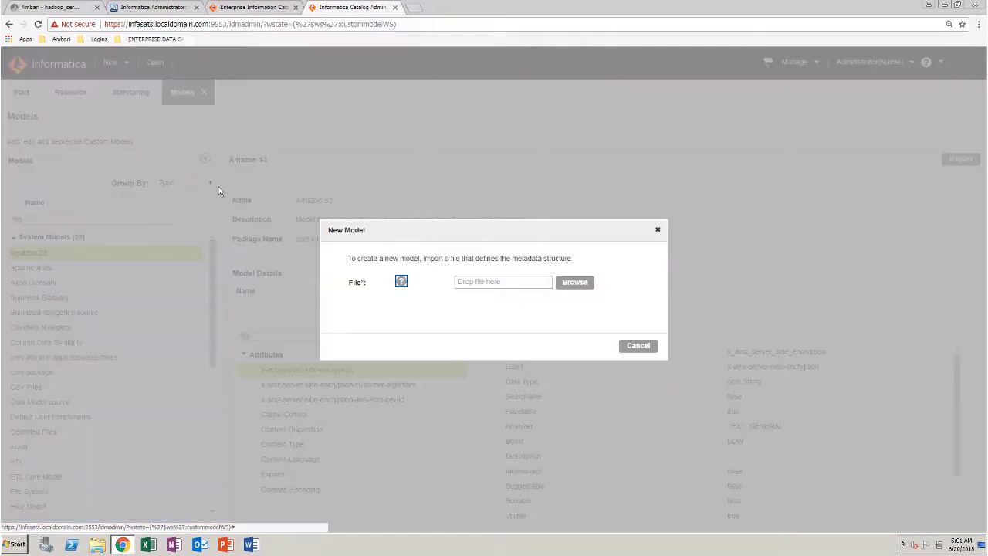
pyautogui.click(574, 281)
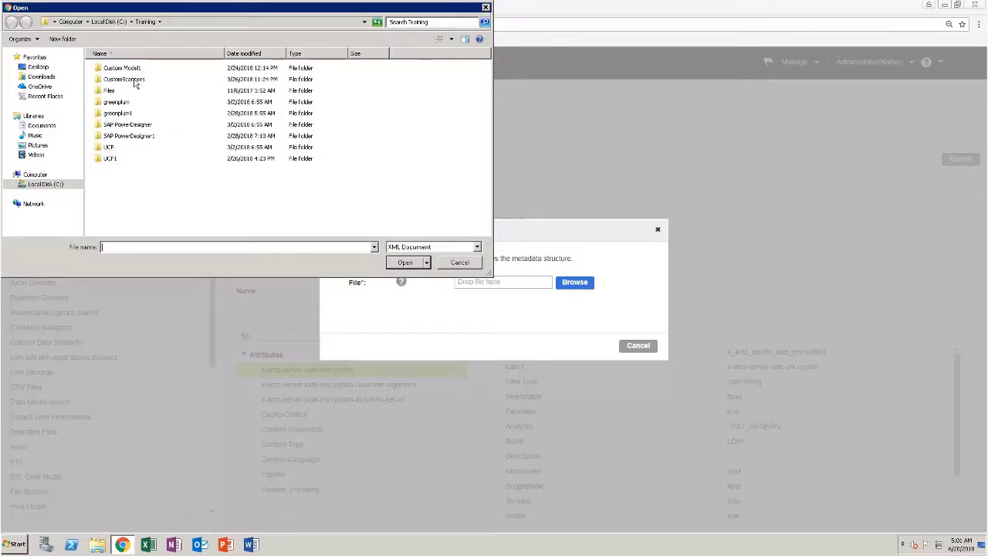
pyautogui.doubleClick(124, 79)
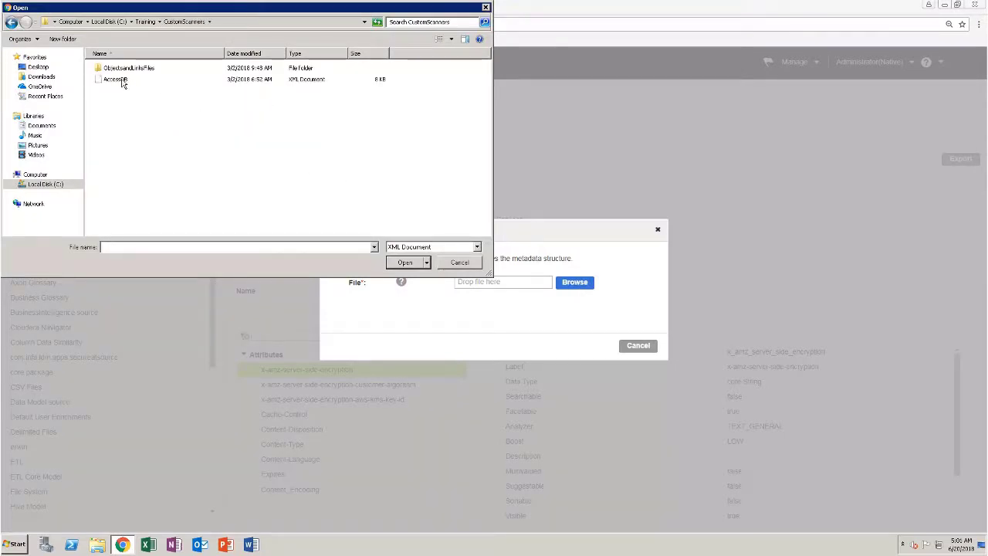
pyautogui.click(115, 79)
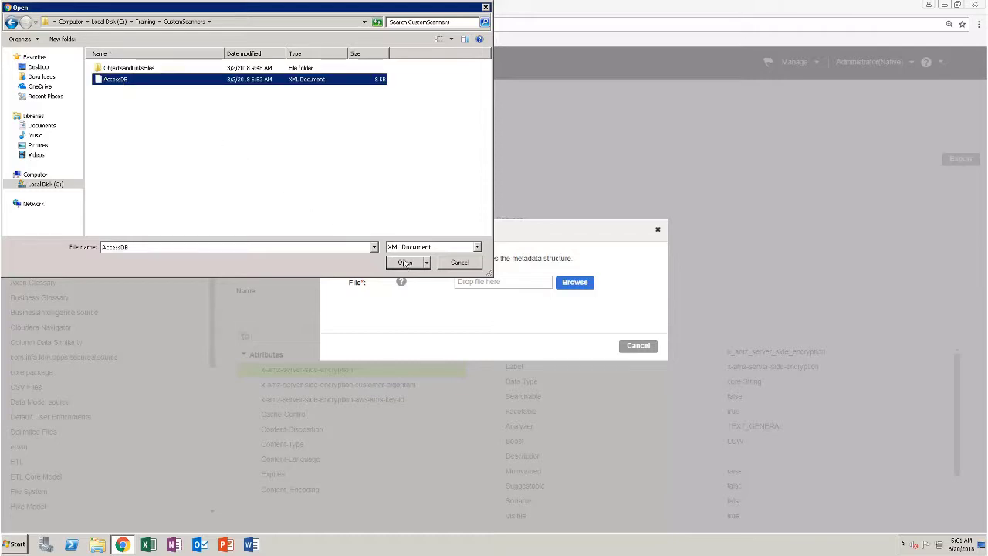
pyautogui.click(405, 262)
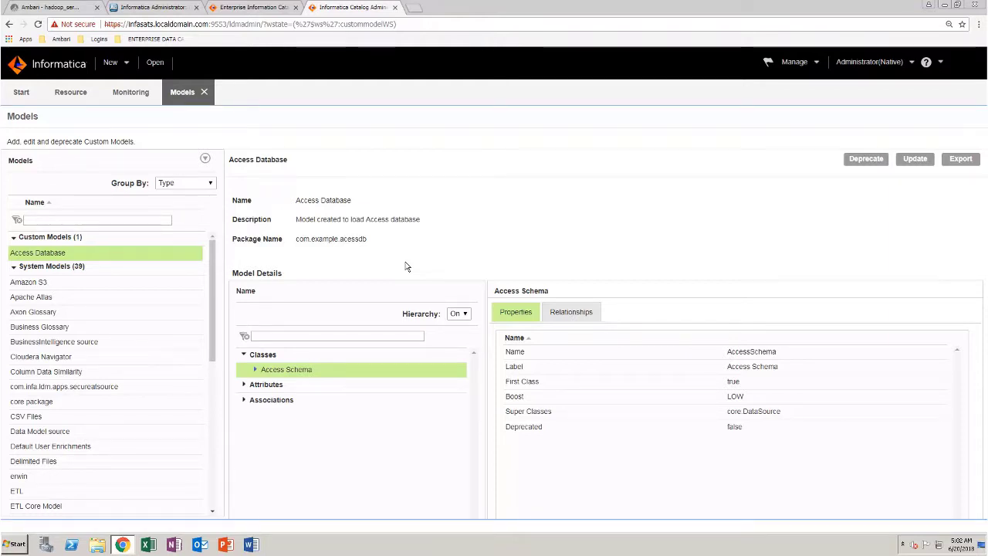
# - Expand Access Schema, Table, View and Attributes, scrolling down to the Associations list
pyautogui.click(255, 369)
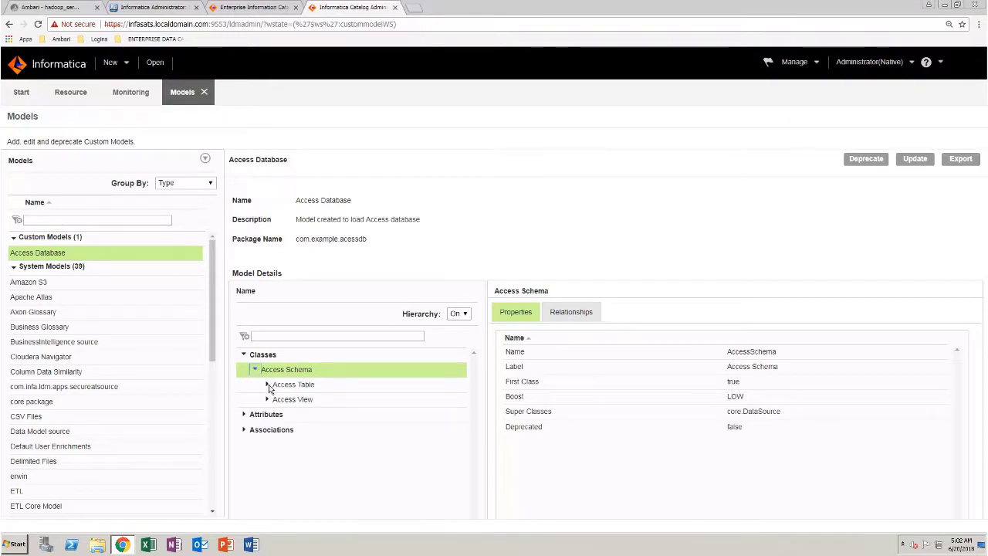
pyautogui.click(267, 385)
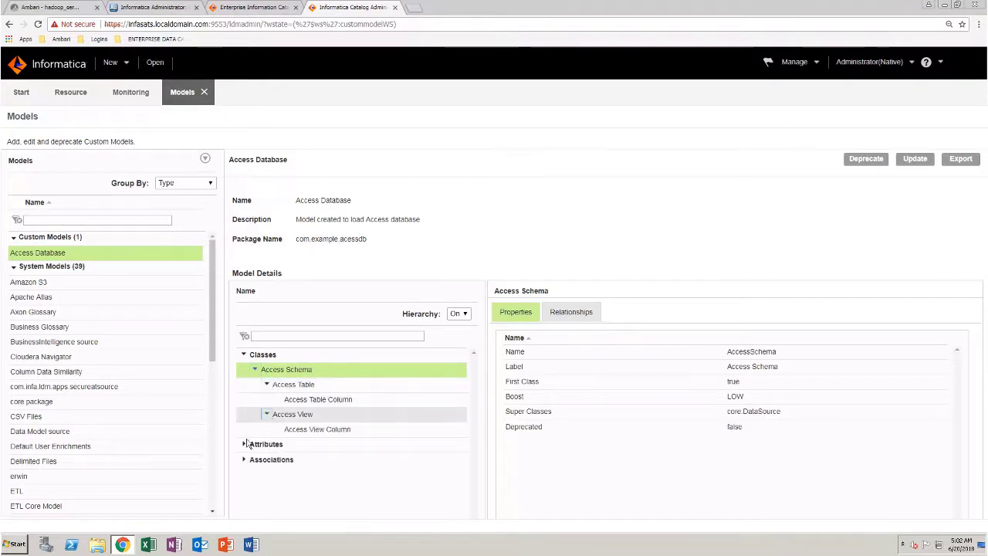
pyautogui.click(244, 445)
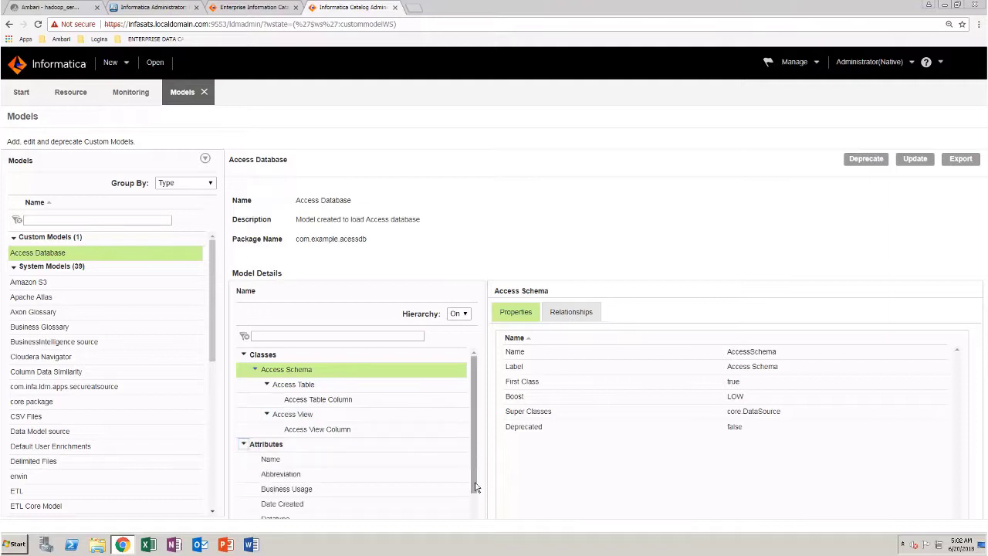
pyautogui.scroll(-3)
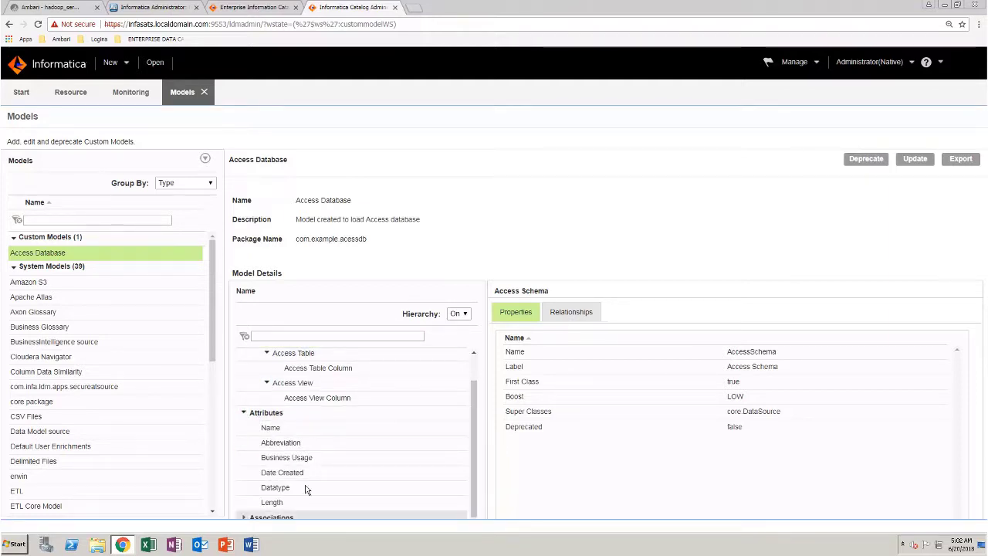
pyautogui.scroll(-3)
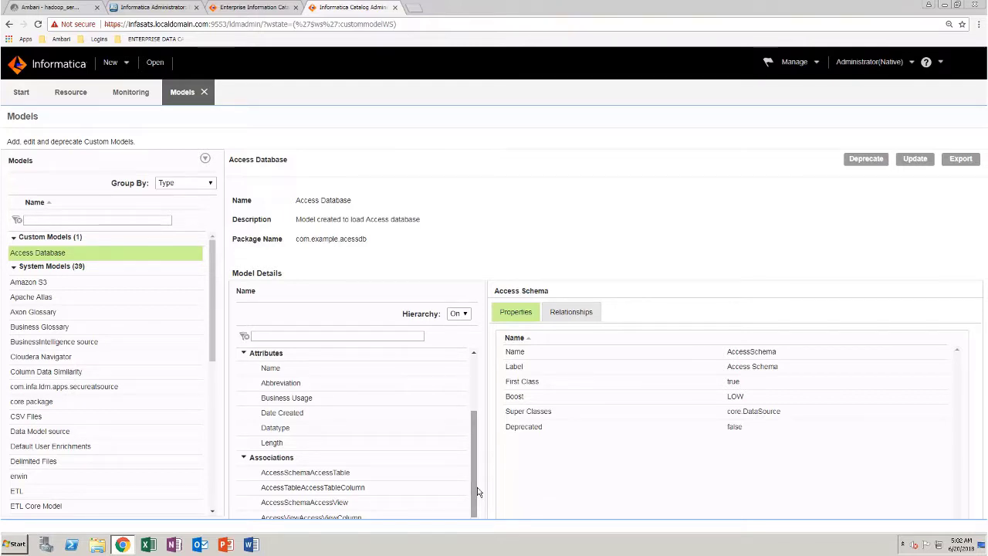
pyautogui.moveTo(798, 71)
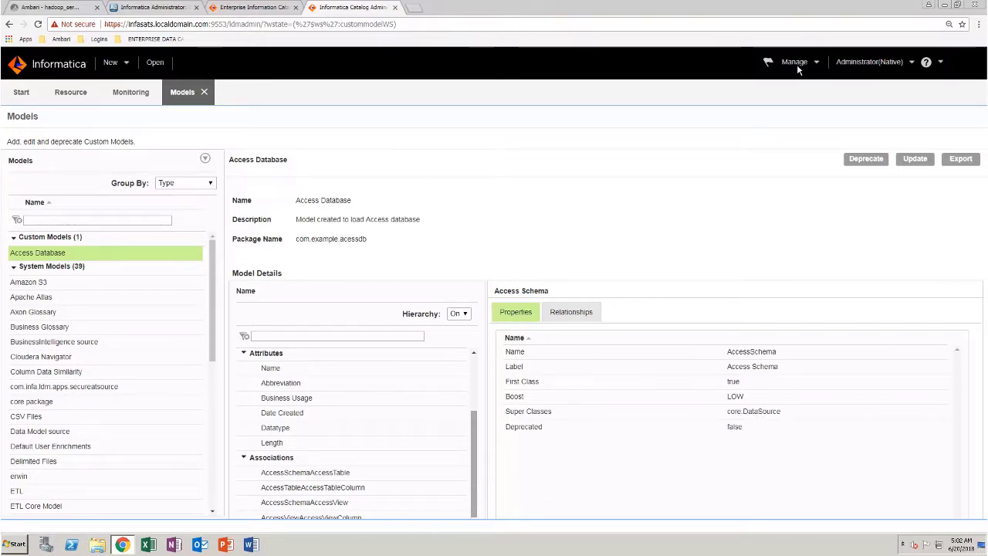
# - Start a new custom resource type named New_Custom_ResourceType under Manage > Custom Resource Types
pyautogui.click(795, 62)
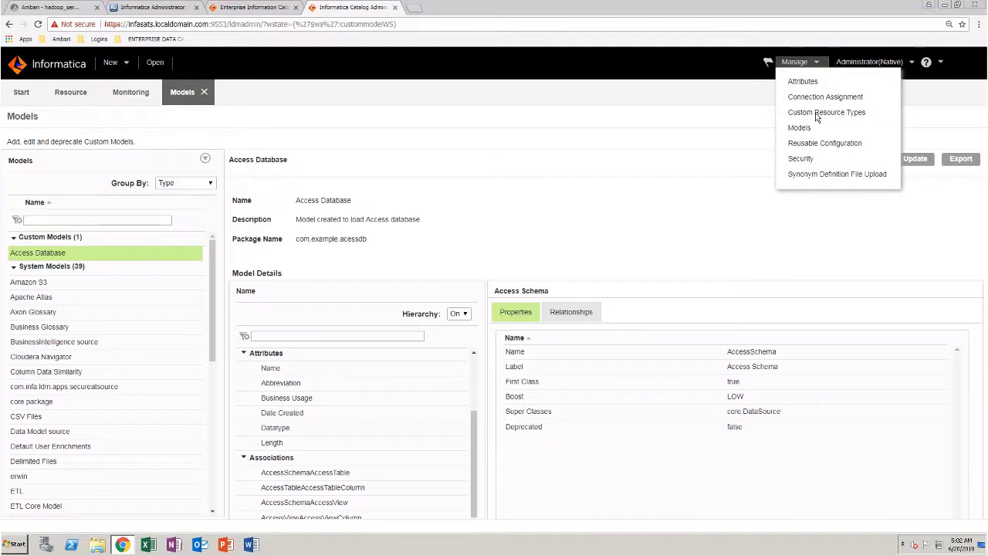
pyautogui.click(828, 111)
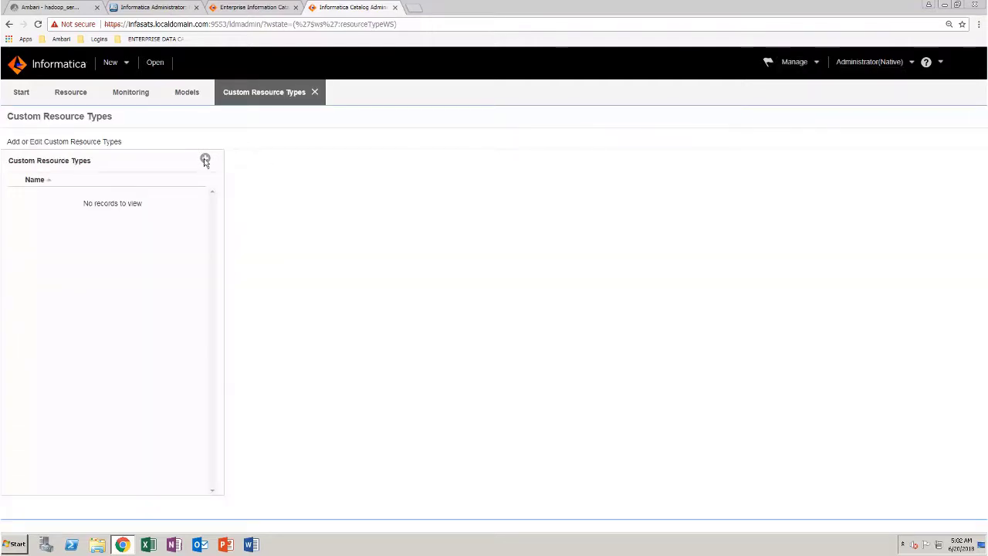
pyautogui.click(205, 158)
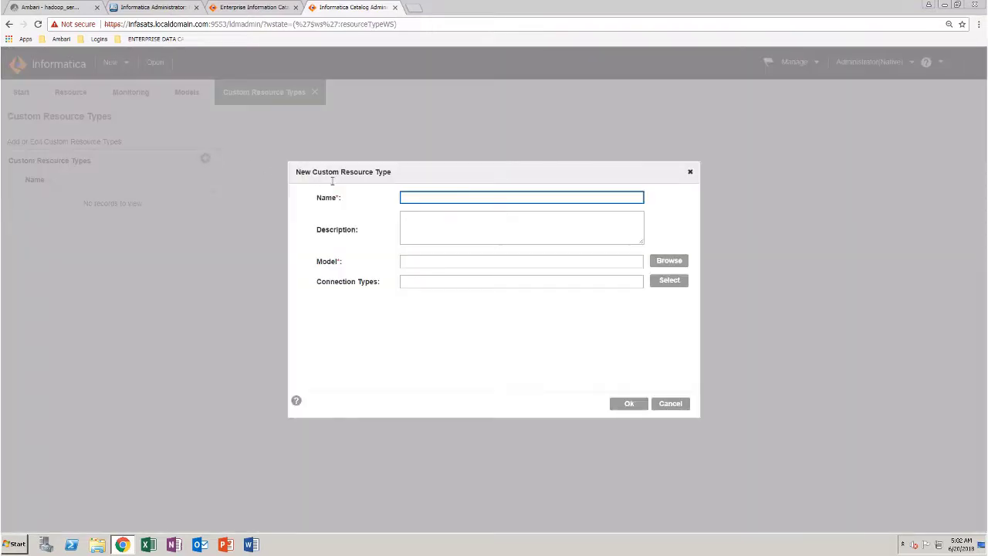
pyautogui.write('New_Custom_ResourceType')
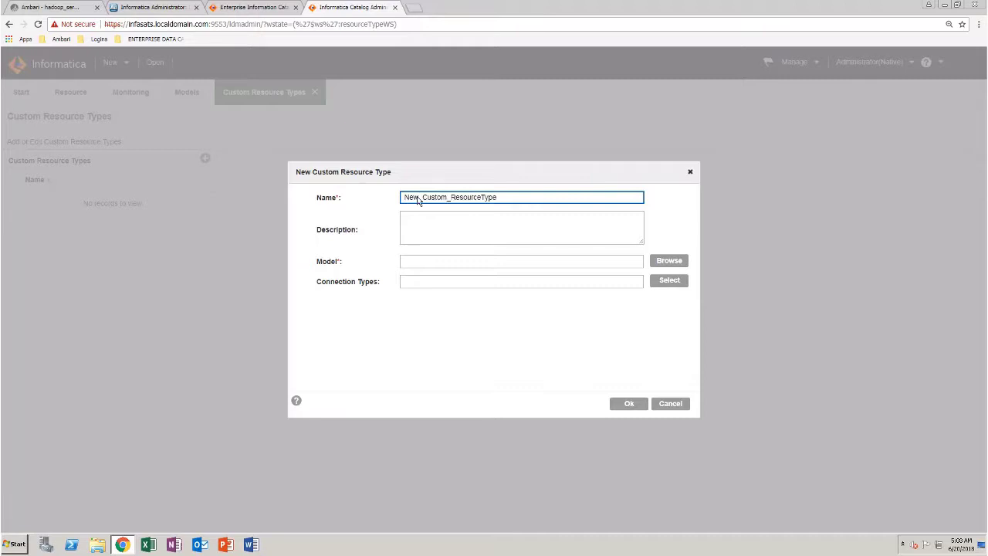
pyautogui.moveTo(669, 265)
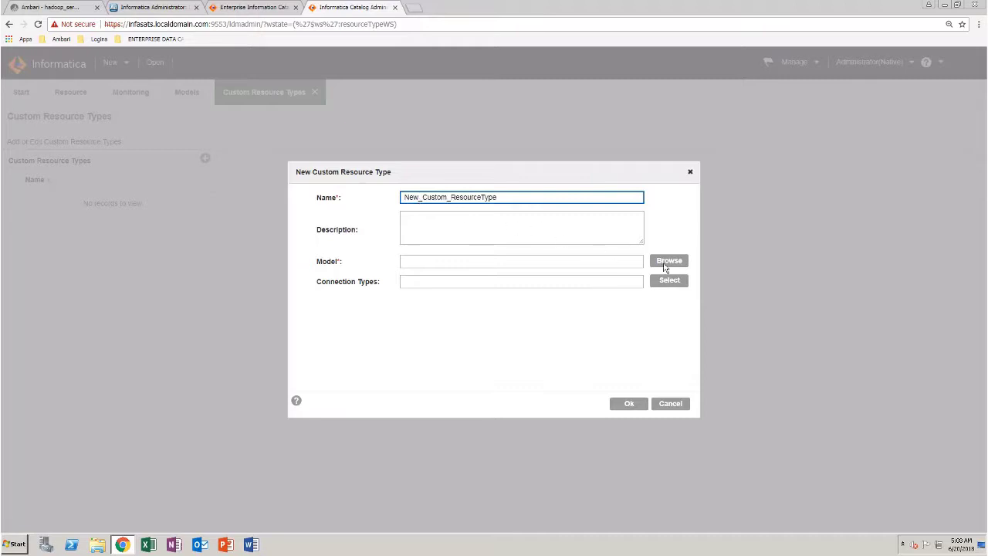
# - Assign the com.example.accessdb model and the AccessSchema connection type to it
pyautogui.click(669, 259)
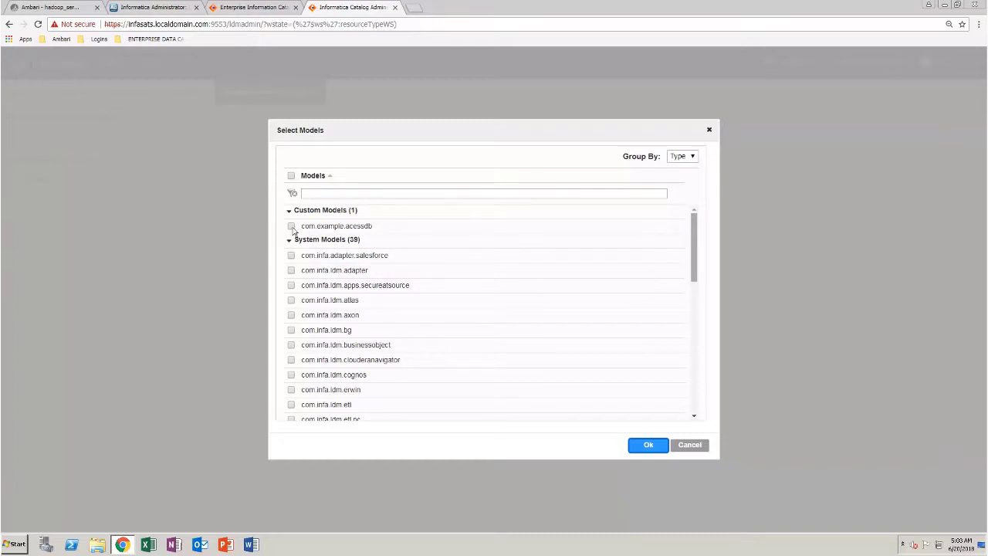
pyautogui.click(290, 226)
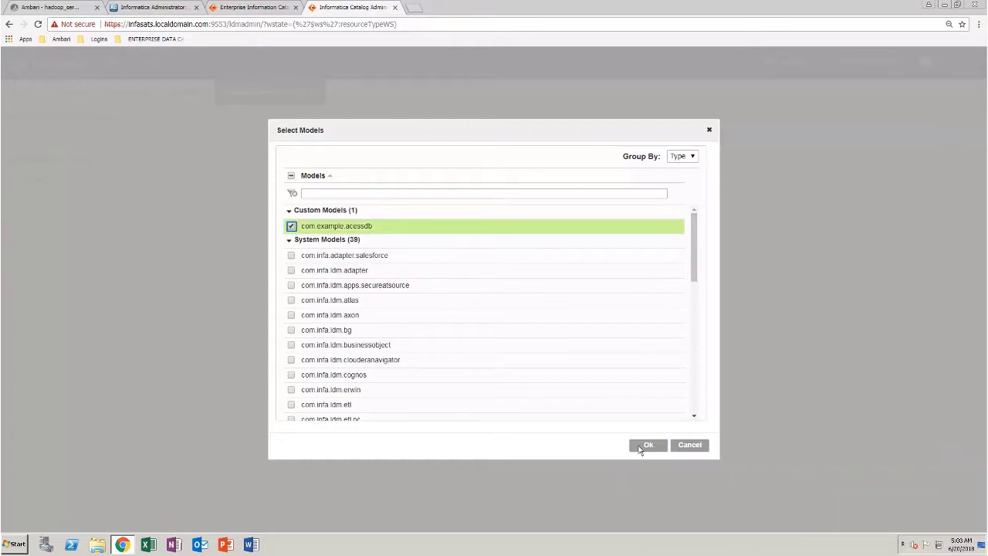
pyautogui.click(648, 444)
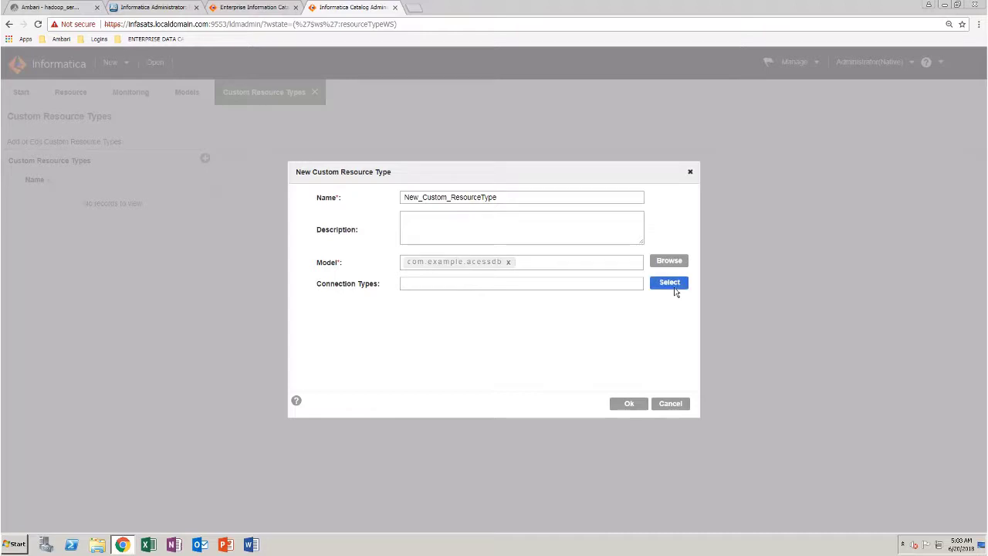
pyautogui.click(669, 281)
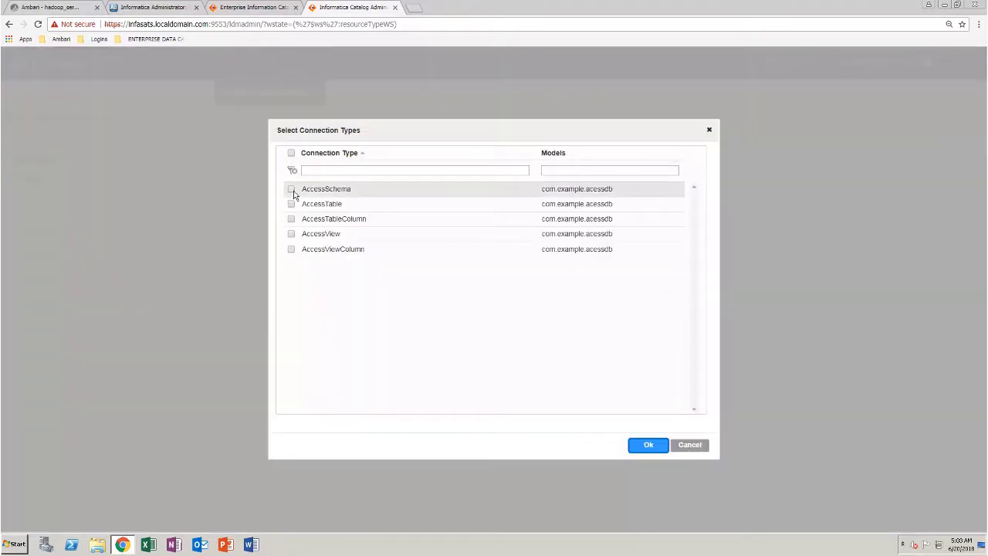
pyautogui.click(649, 445)
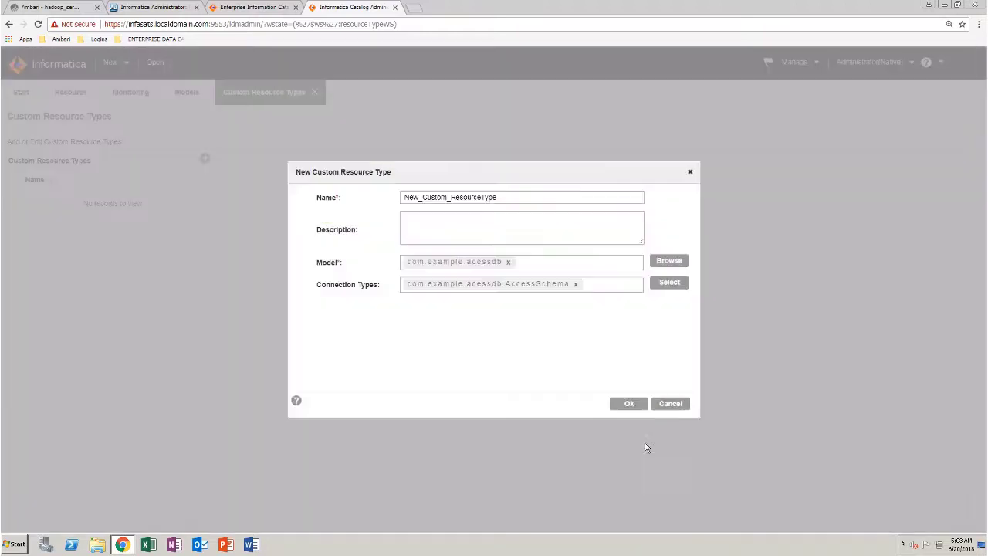
# - Save New_Custom_ResourceType and export its template zip
pyautogui.click(628, 403)
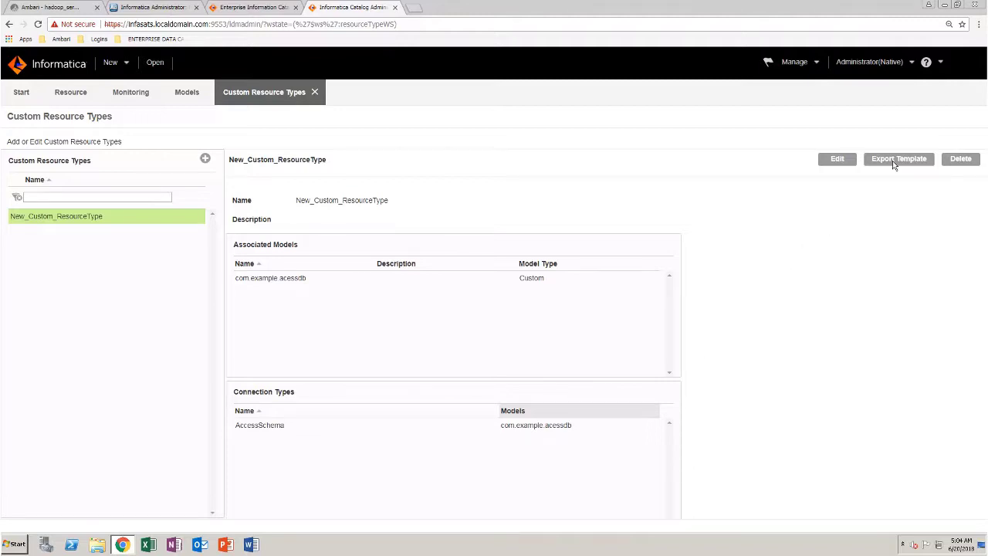
pyautogui.click(899, 158)
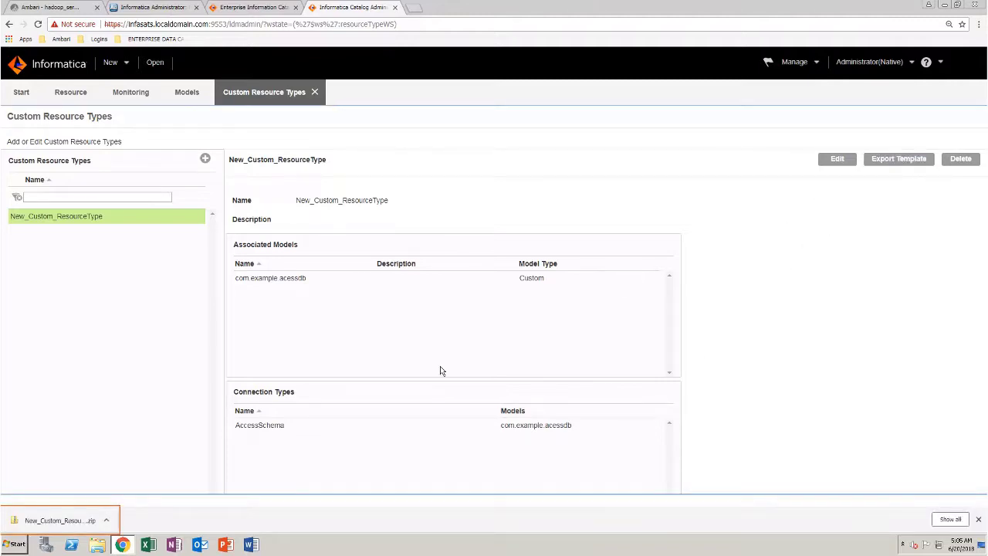
pyautogui.moveTo(104, 522)
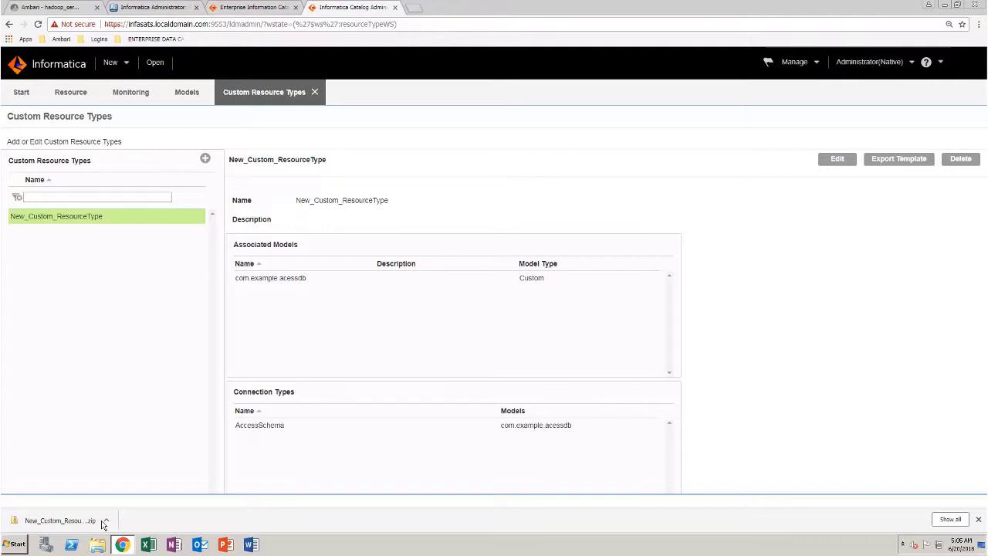
pyautogui.moveTo(120, 154)
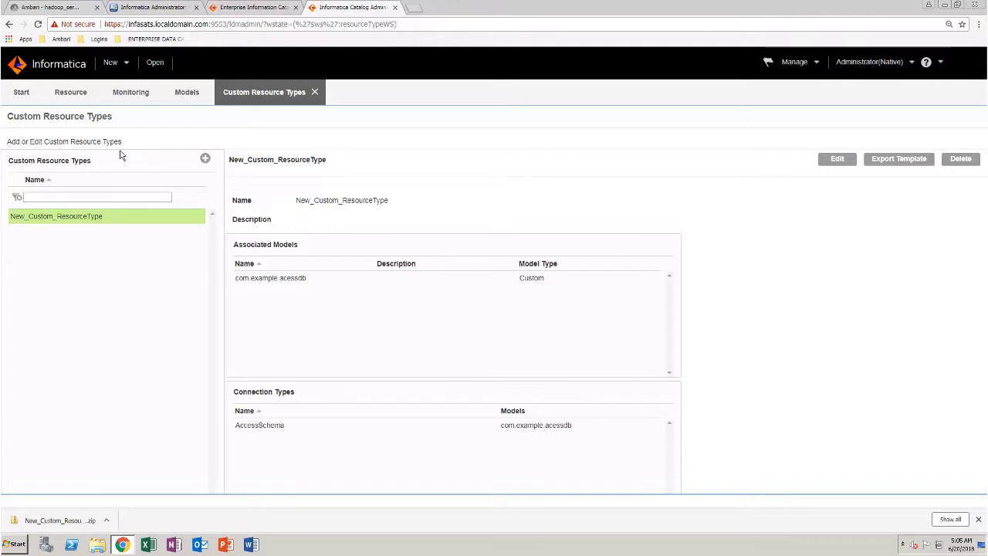
# - Create a new resource via New > Resource and name it New_AccessDB
pyautogui.click(112, 62)
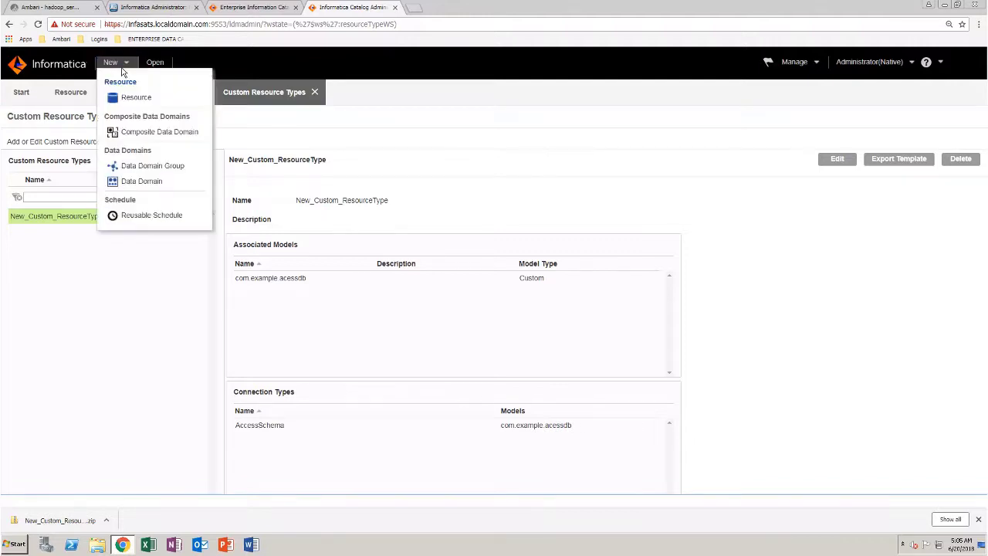
pyautogui.click(136, 96)
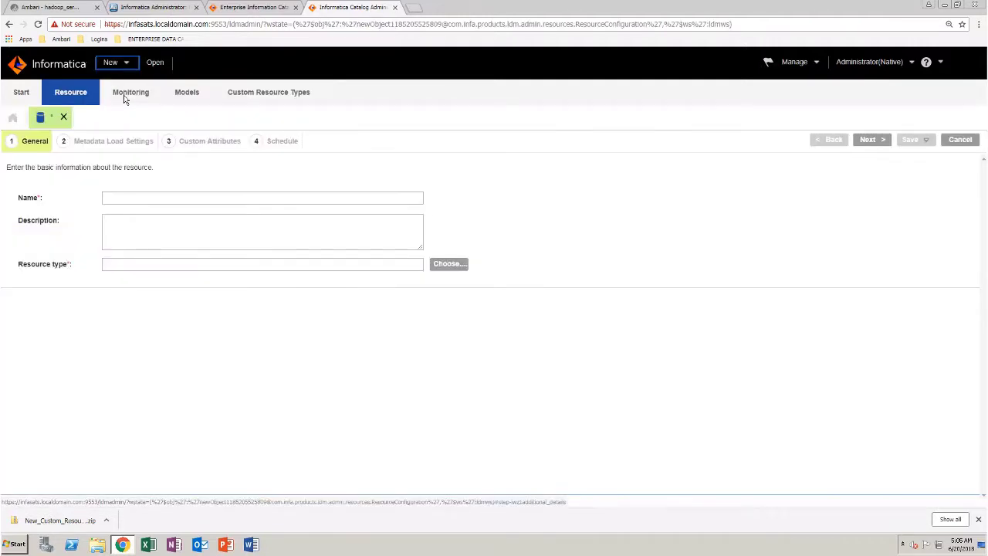
pyautogui.write('New_AccessDB')
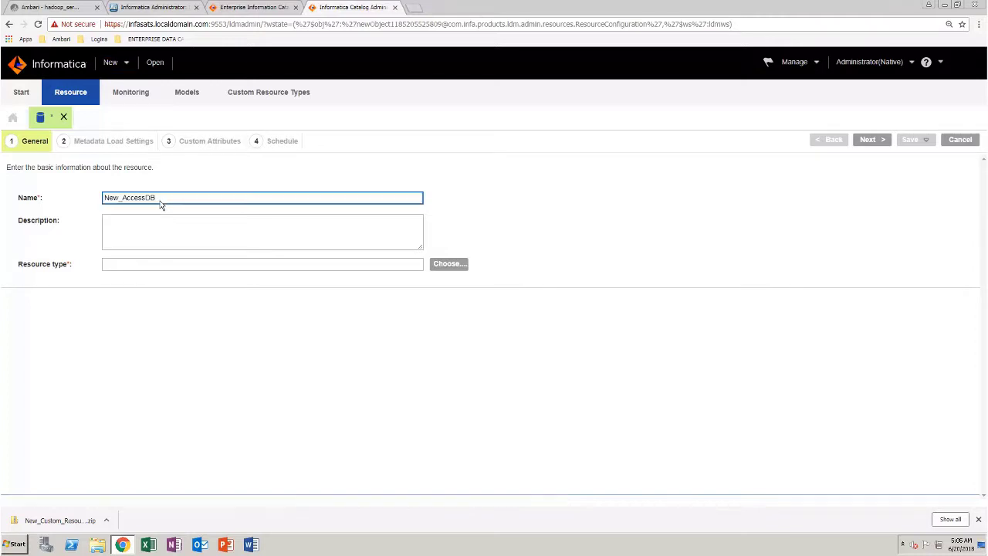
# - Choose New_Custom_ResourceType from the Custom Resource Types list as the resource type
pyautogui.click(449, 263)
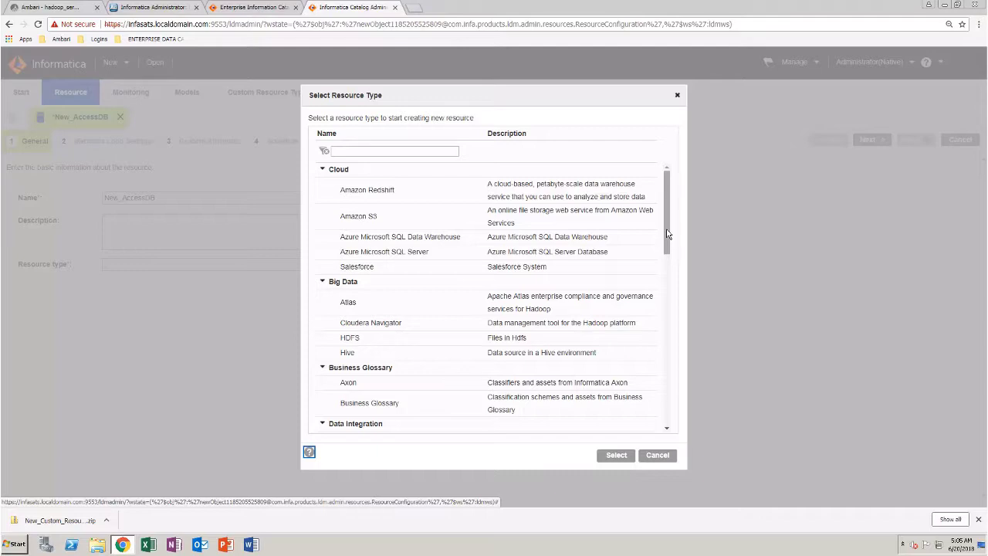
pyautogui.scroll(-3)
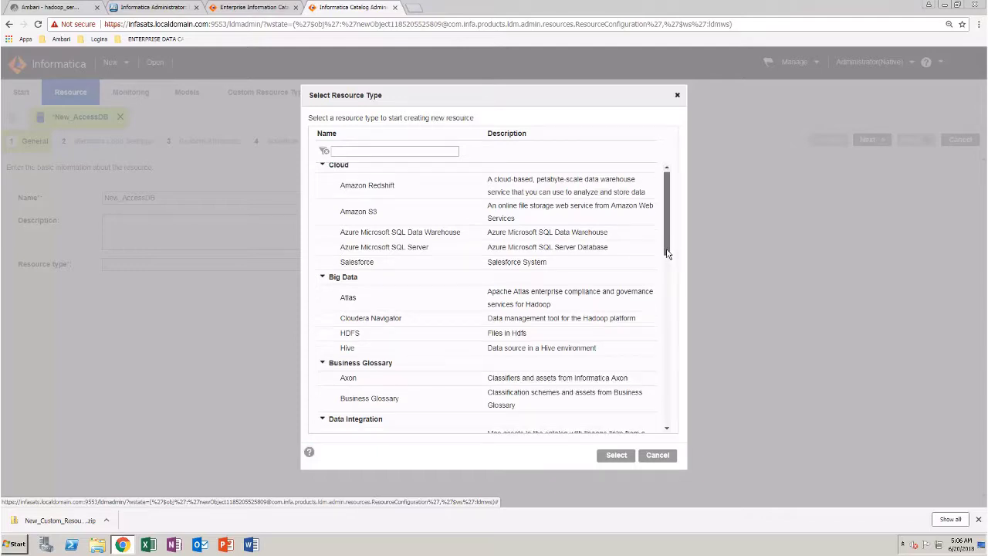
pyautogui.scroll(-3)
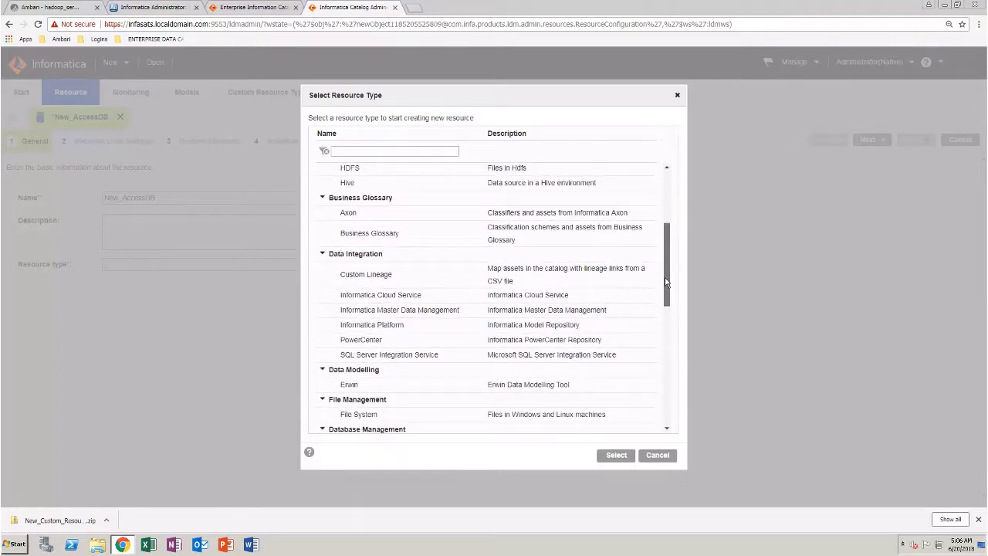
pyautogui.scroll(-3)
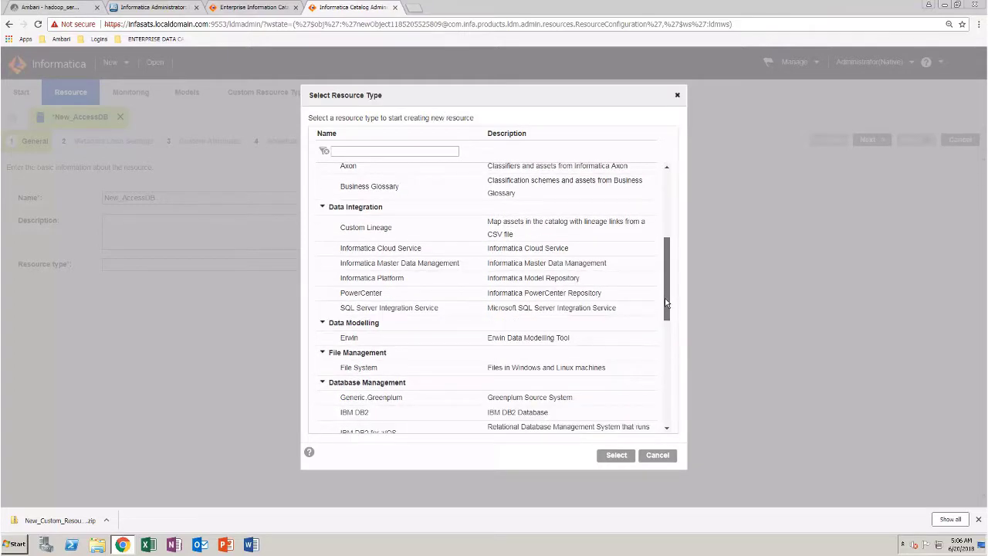
pyautogui.scroll(-3)
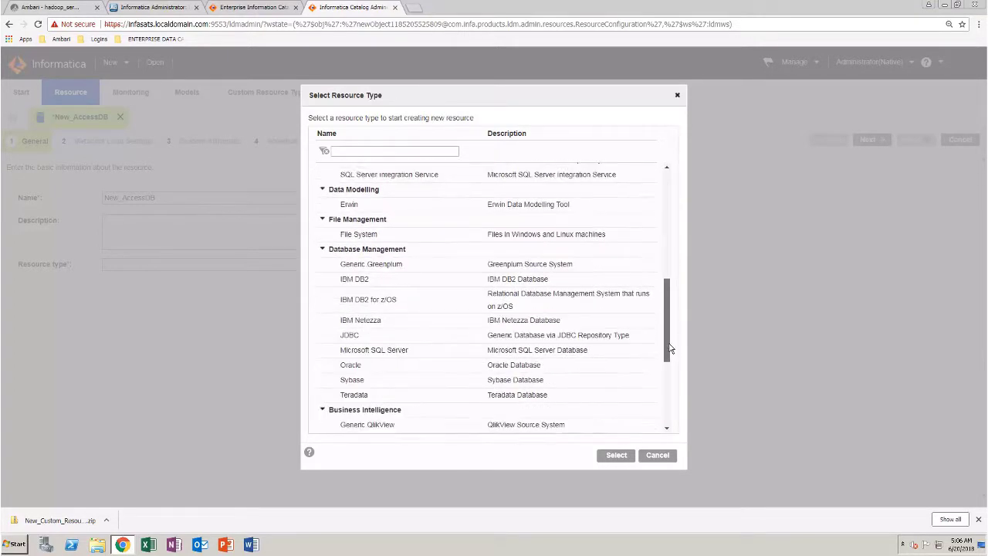
pyautogui.scroll(-3)
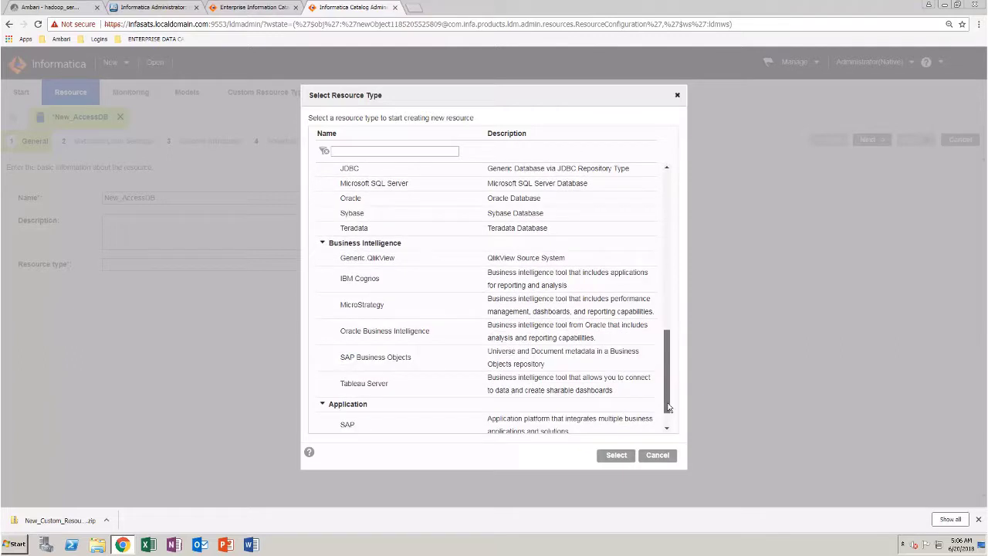
pyautogui.click(386, 424)
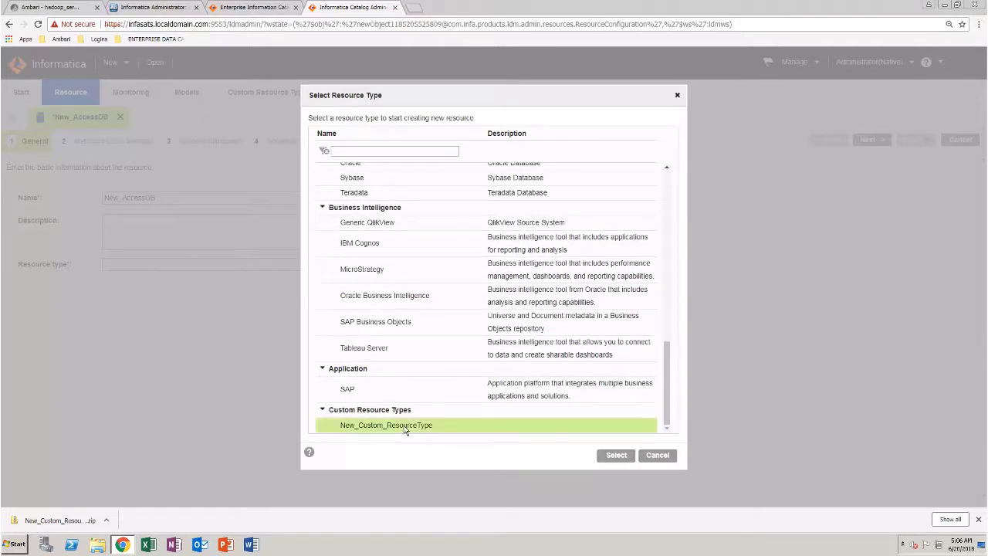
pyautogui.click(616, 453)
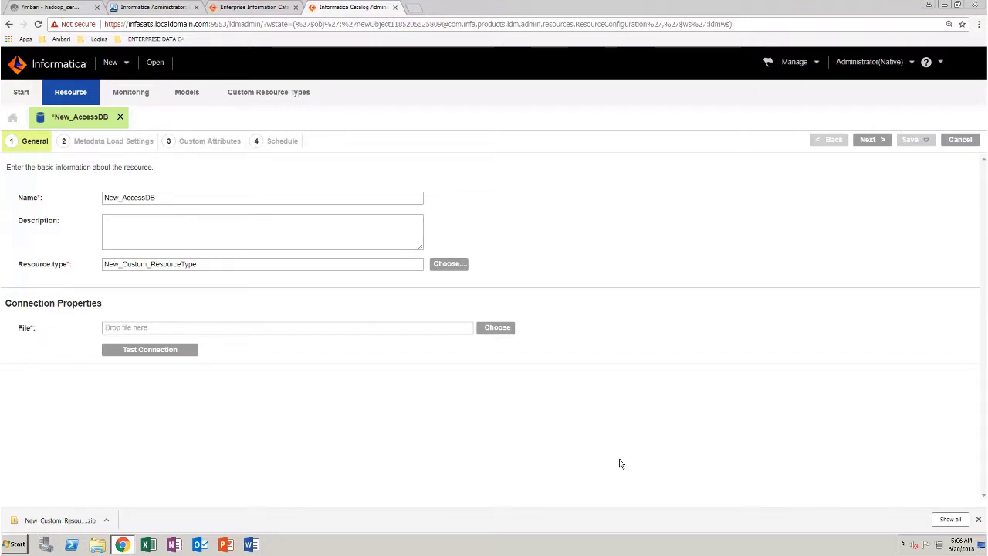
# - Attach New_Custom_ResourceType.zip from Downloads as the File connection property
pyautogui.click(497, 328)
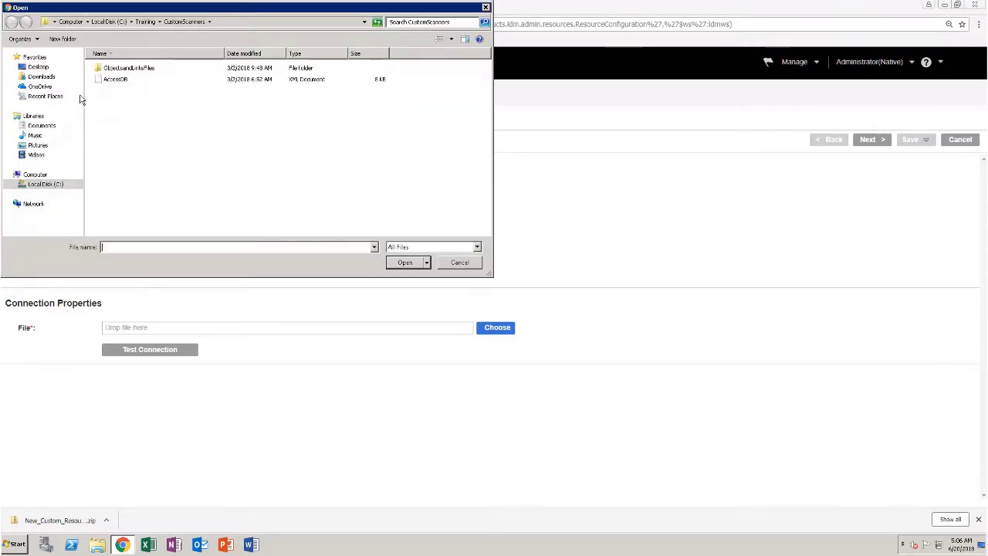
pyautogui.click(41, 78)
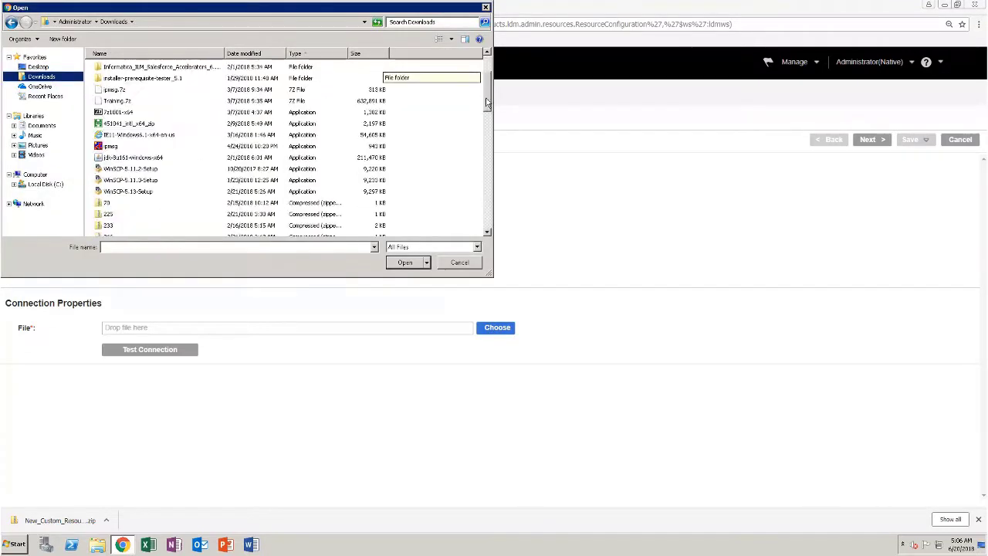
pyautogui.scroll(-3)
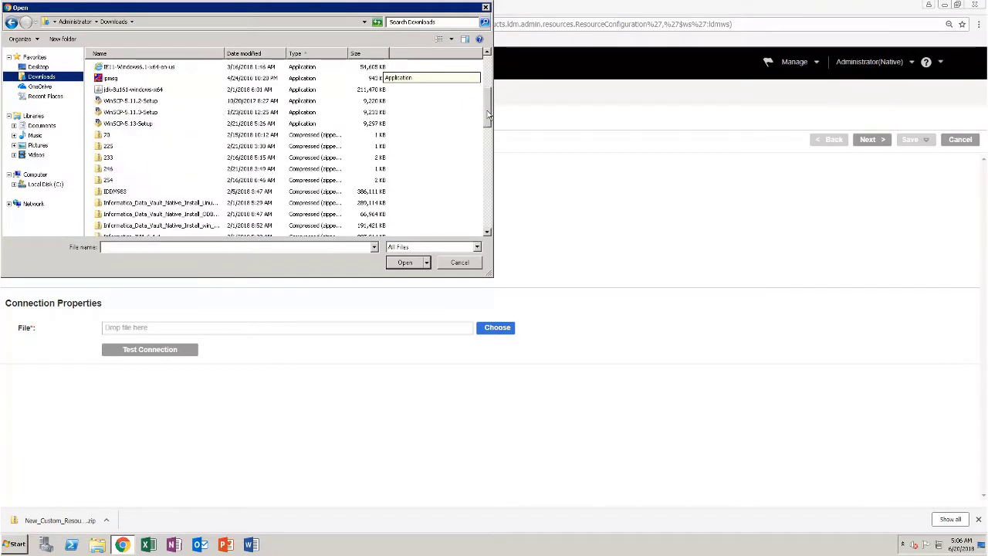
pyautogui.scroll(-3)
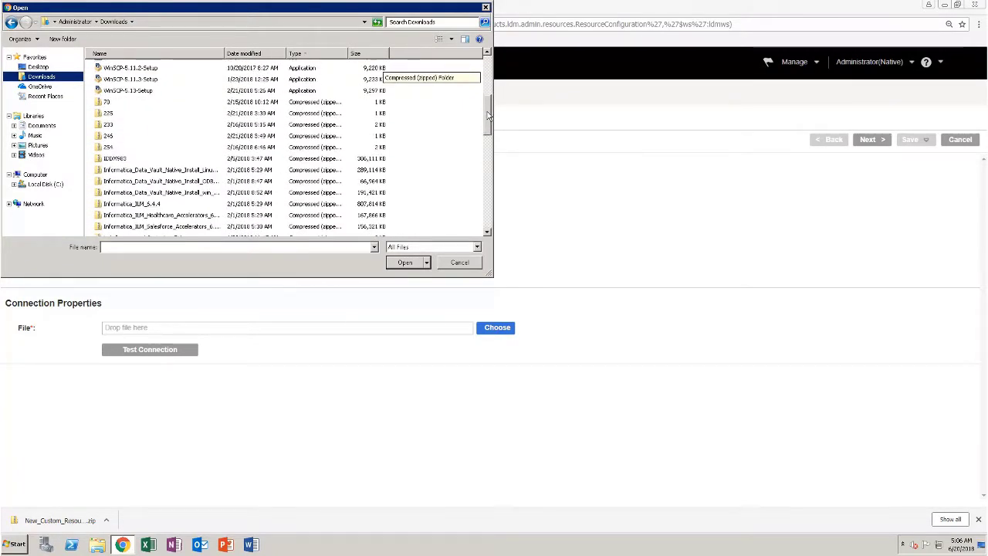
pyautogui.scroll(-3)
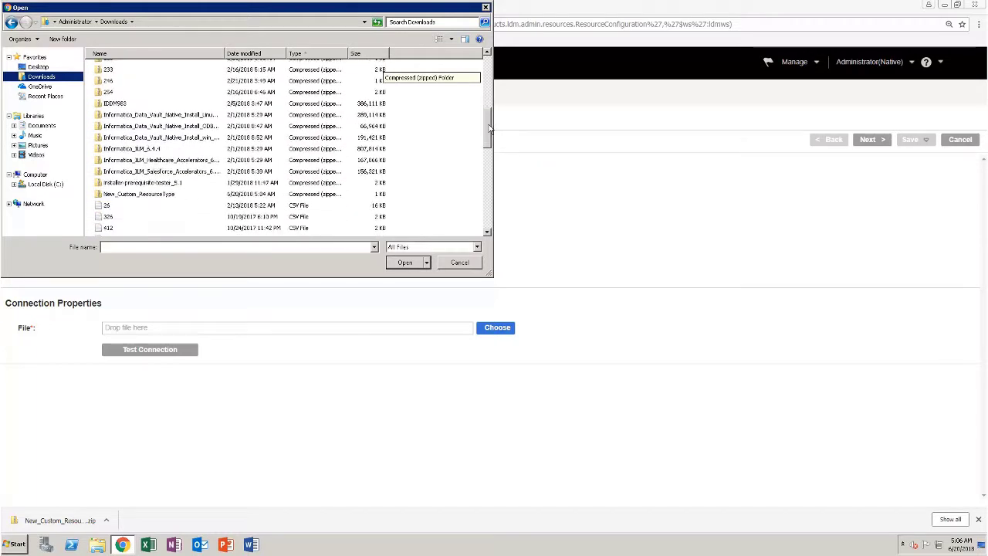
pyautogui.click(139, 194)
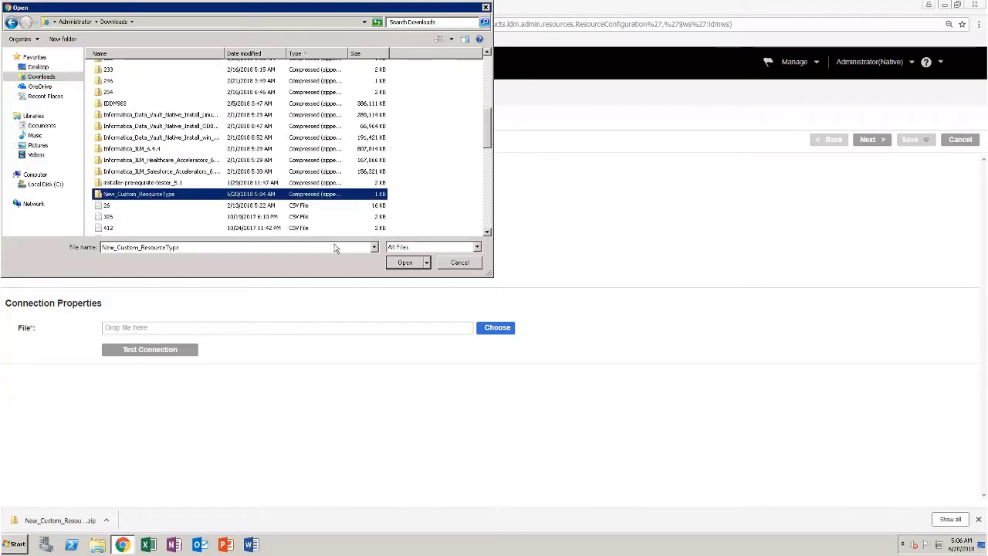
pyautogui.click(405, 262)
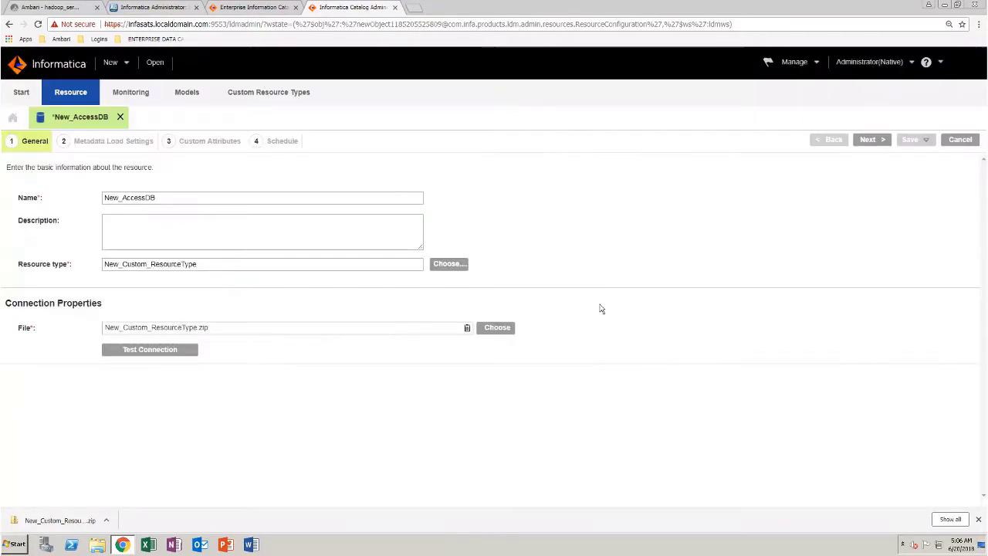
# - Advance through the remaining wizard steps and choose Save and Run for New_AccessDB
pyautogui.click(871, 139)
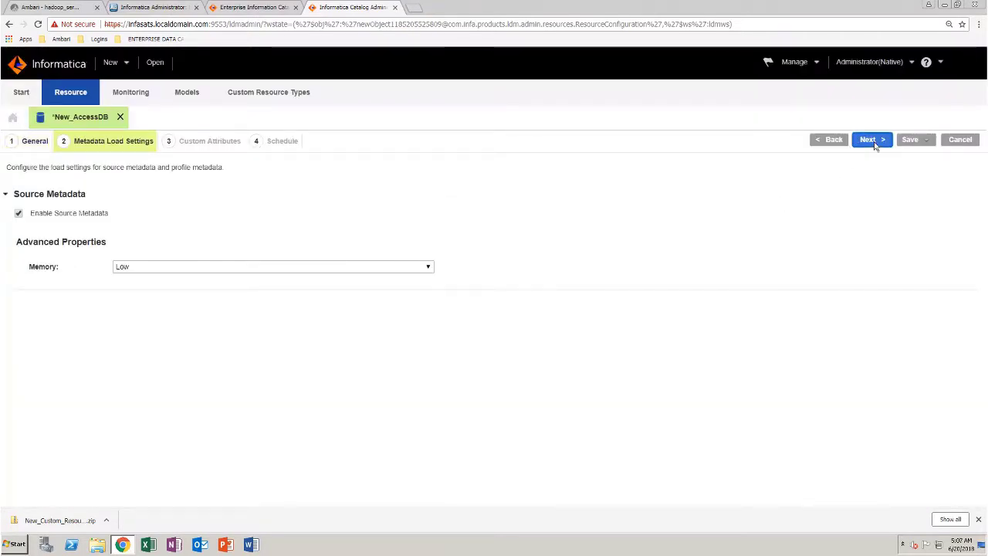
pyautogui.click(871, 138)
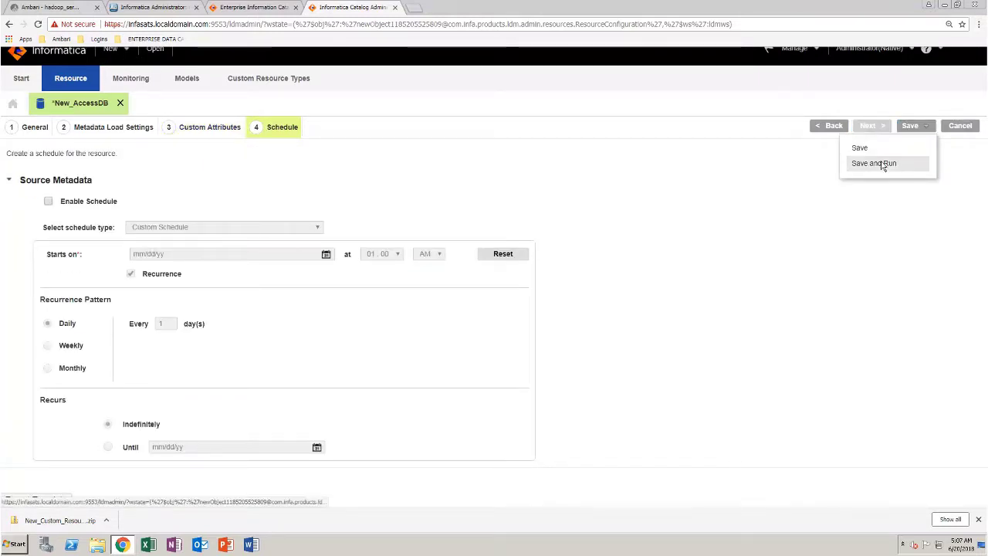
pyautogui.click(874, 163)
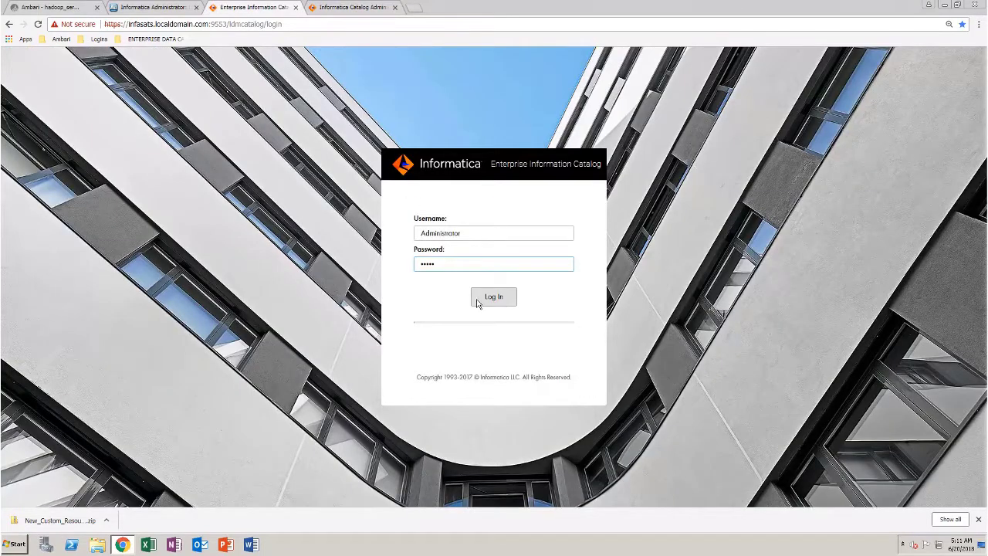
# - Log in and show all 28 catalogued resources in the search results
pyautogui.click(494, 296)
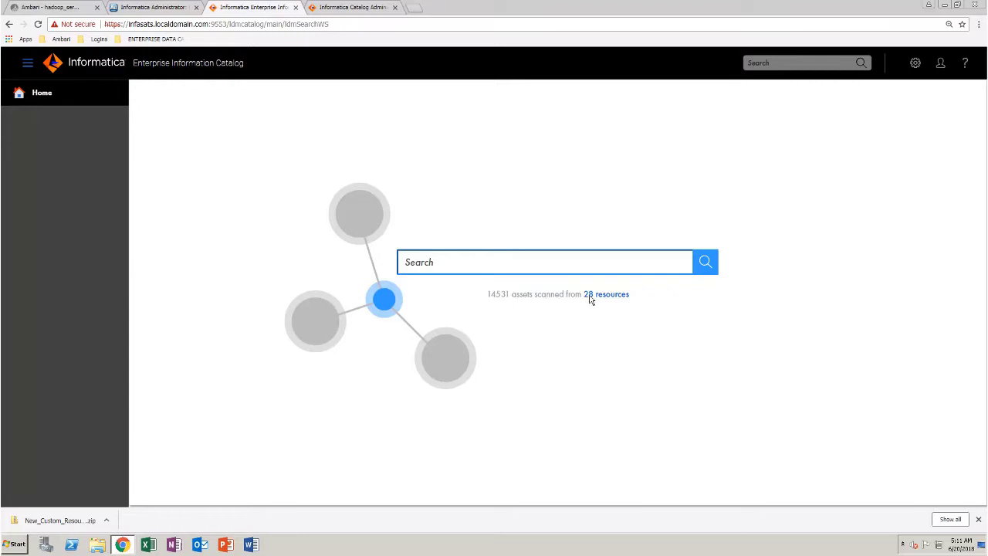
pyautogui.click(606, 293)
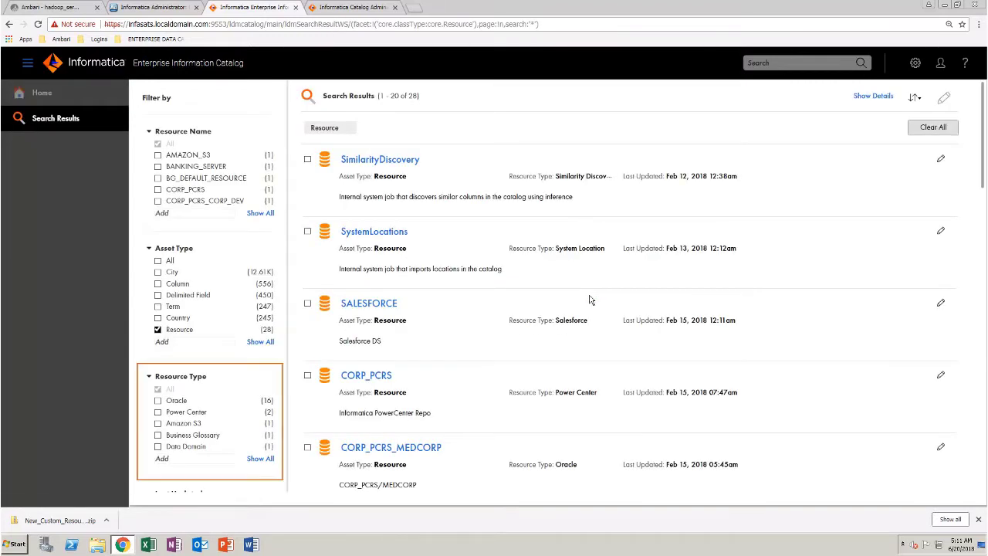
pyautogui.moveTo(548, 323)
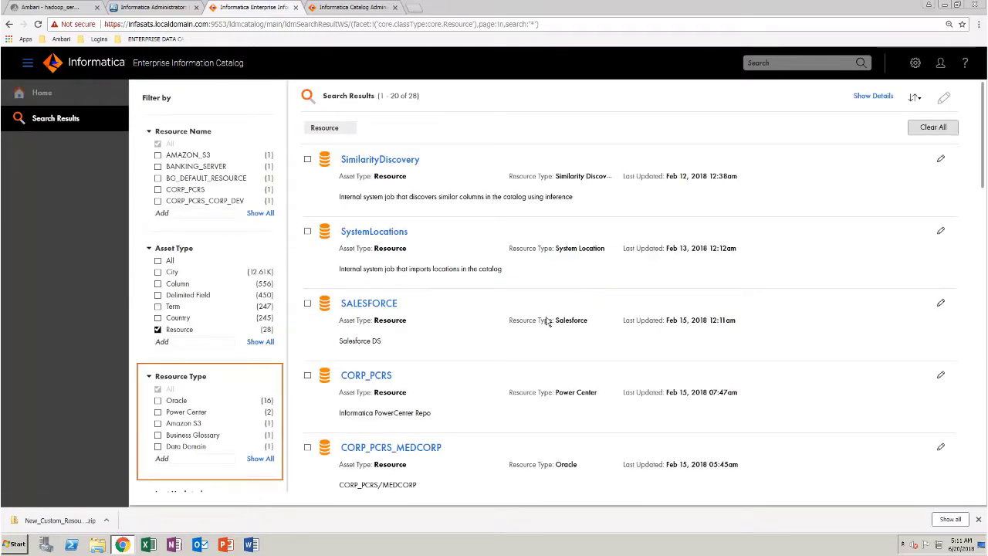
# - Filter results by Resource Type New_Custom_Resource_Type, leaving only New_AccessDB listed
pyautogui.click(259, 459)
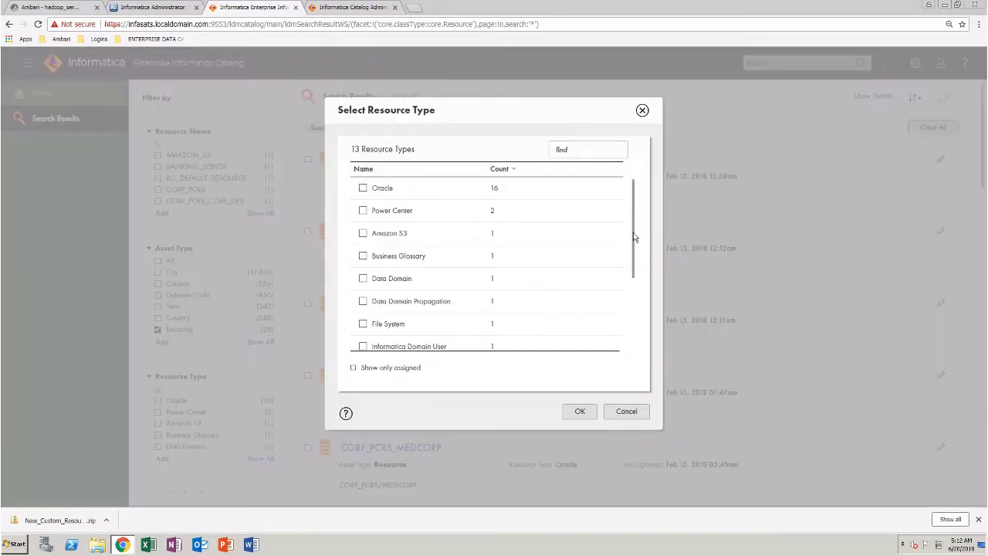
pyautogui.scroll(-3)
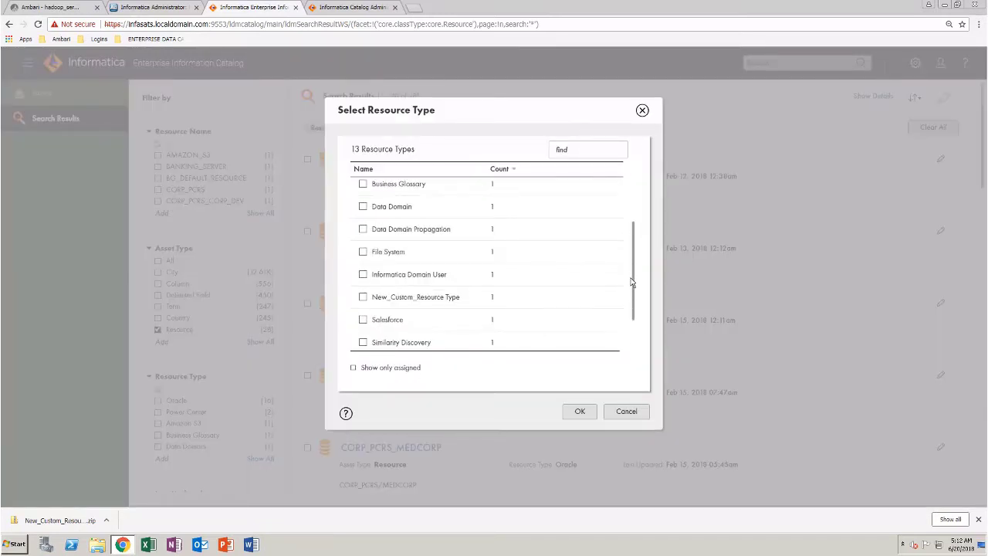
pyautogui.moveTo(367, 297)
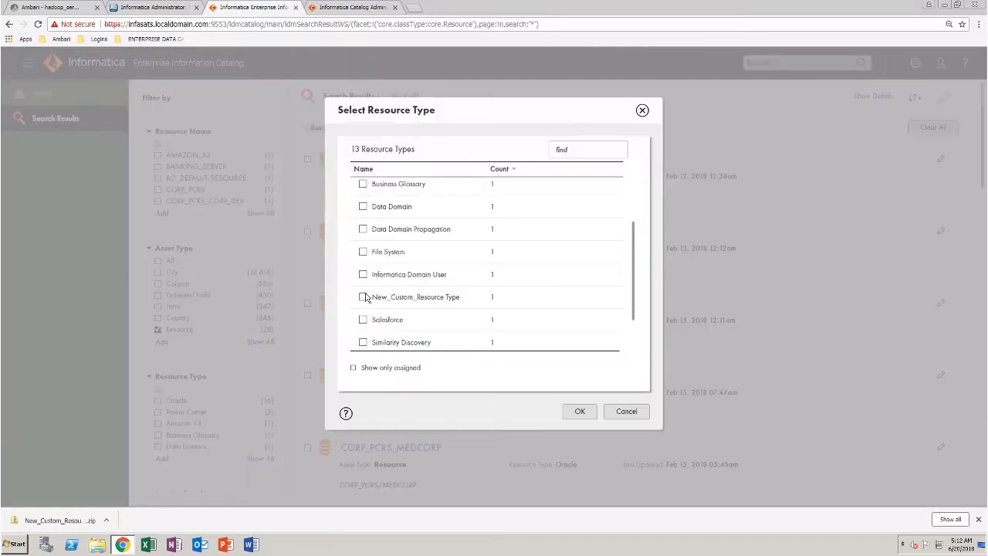
pyautogui.click(362, 296)
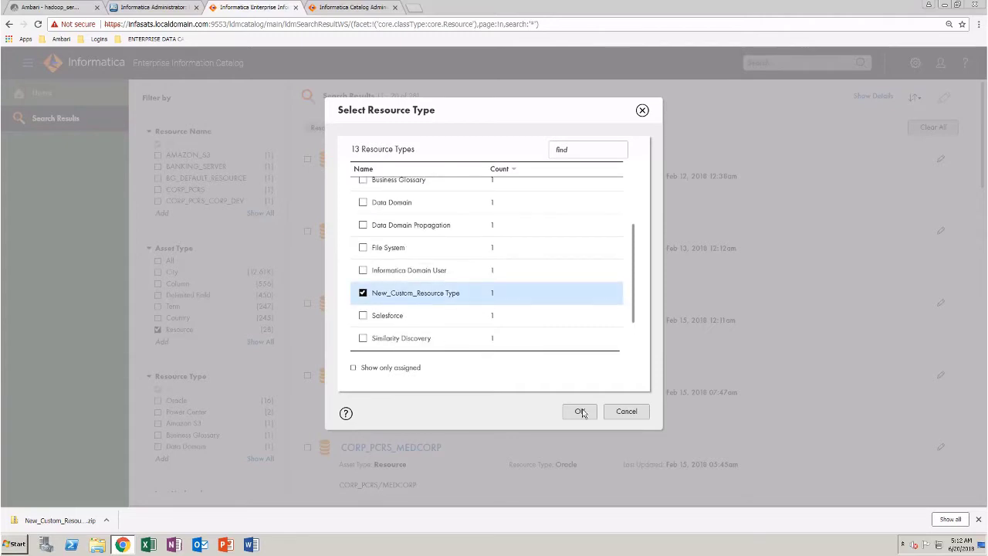
pyautogui.click(579, 411)
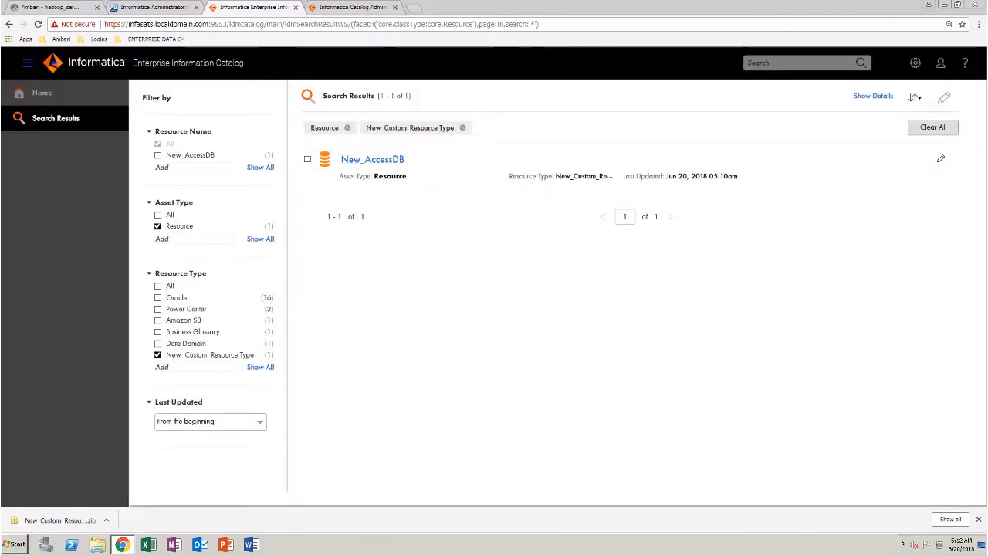